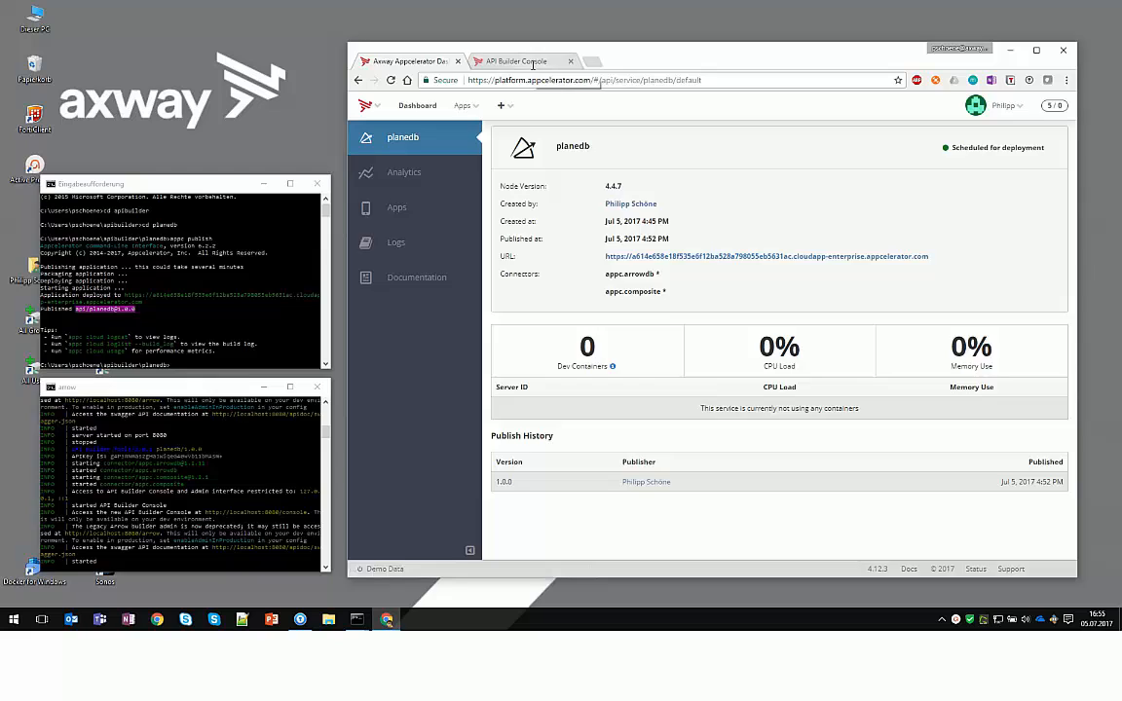
Switch to the API Builder Console showing the planedb project, version 1.0.0.
click(515, 61)
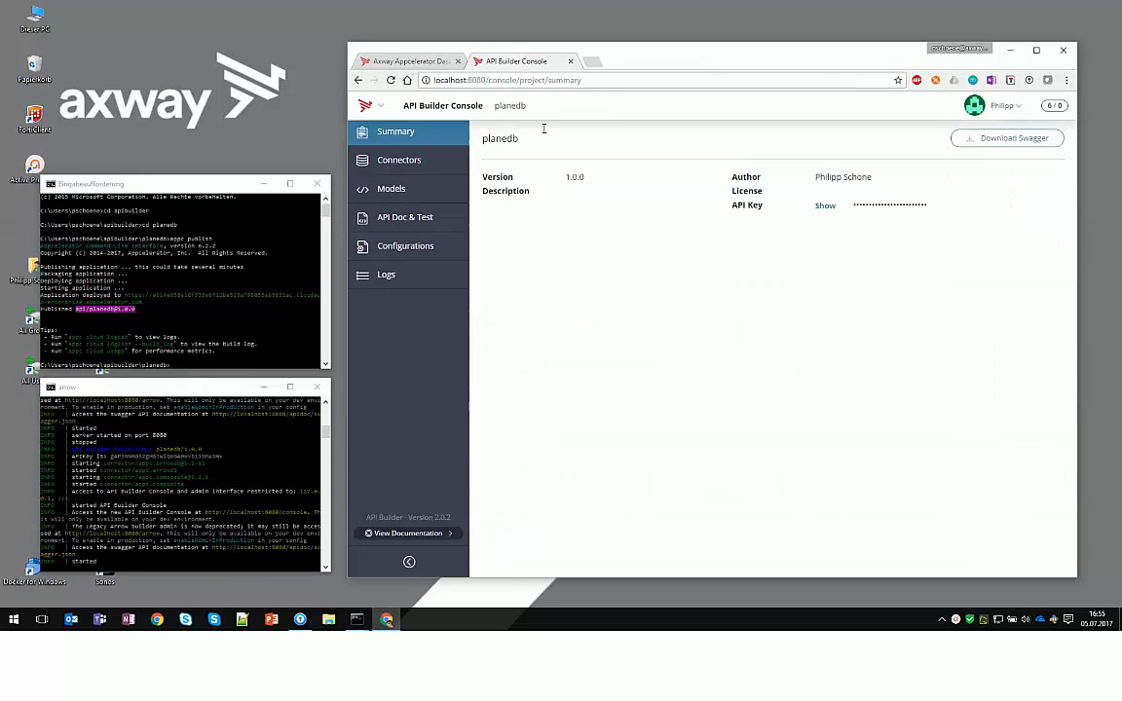
click(405, 246)
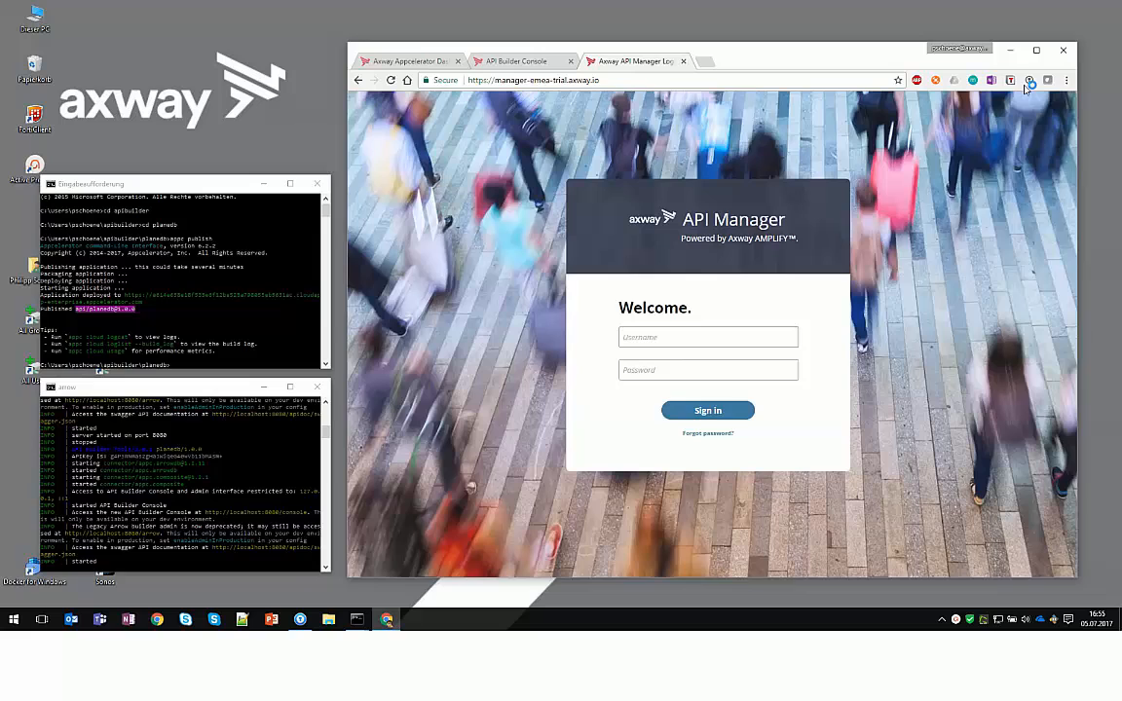
Sign in to API Manager with the saved trial account credentials from the browser.
click(1009, 80)
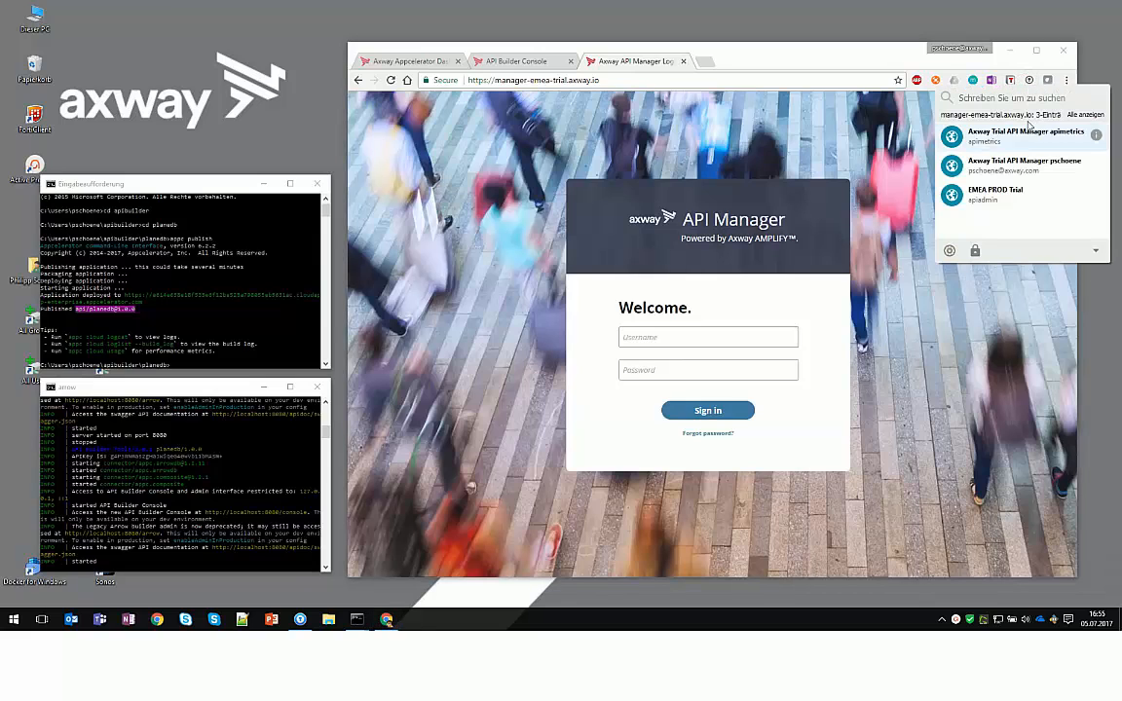
click(1023, 166)
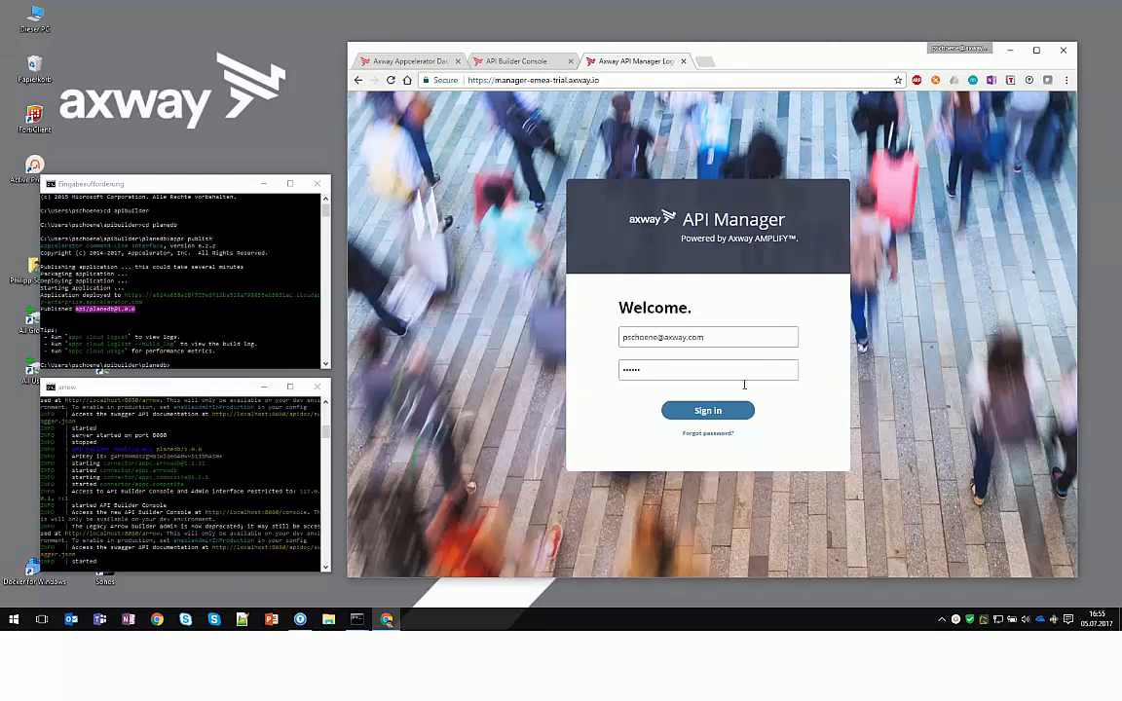
click(709, 409)
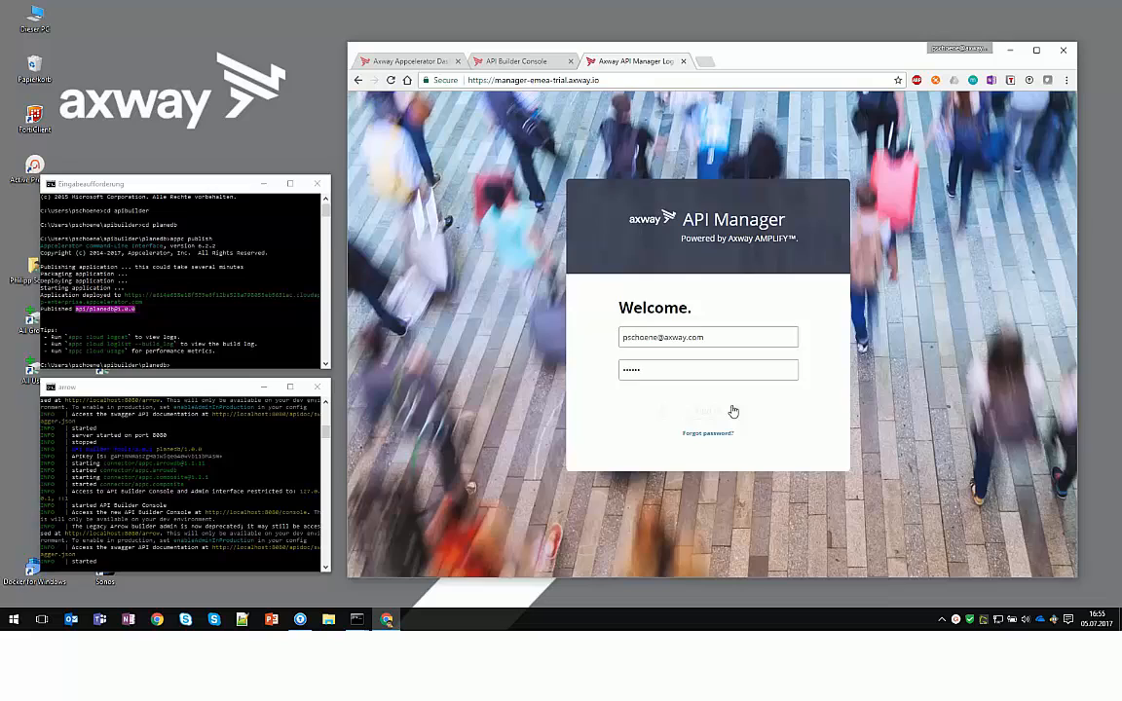
click(709, 409)
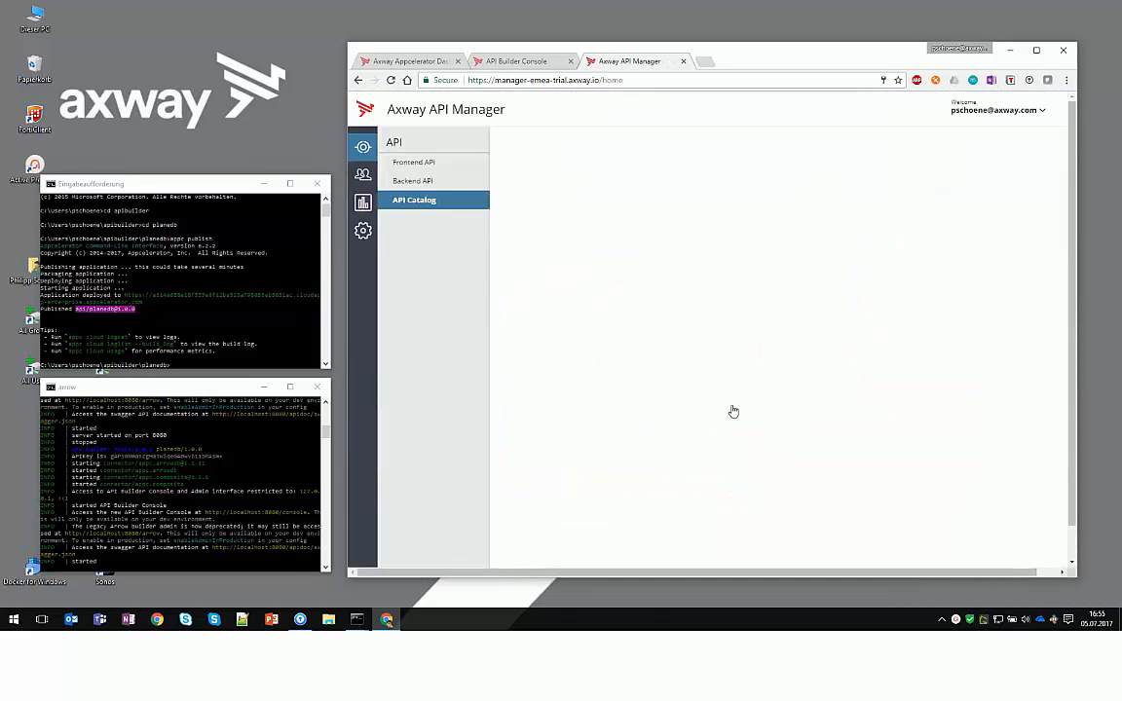
Browse the API Catalog, then show the Backend API list.
click(413, 198)
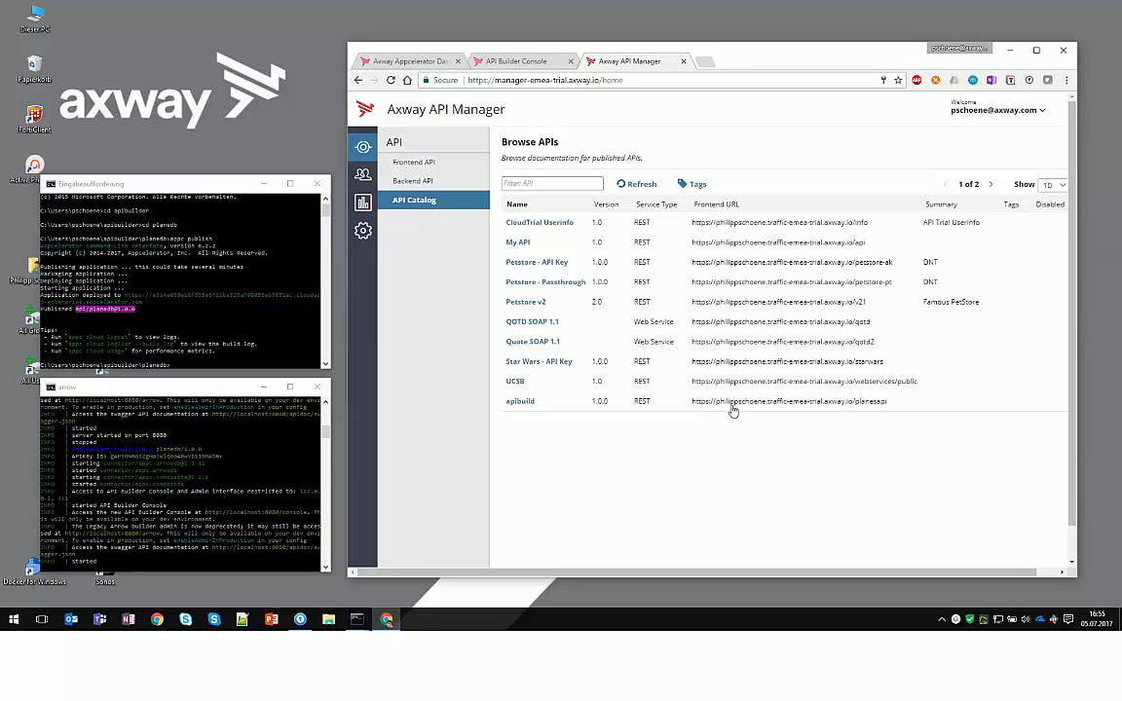
mouse_move(413, 181)
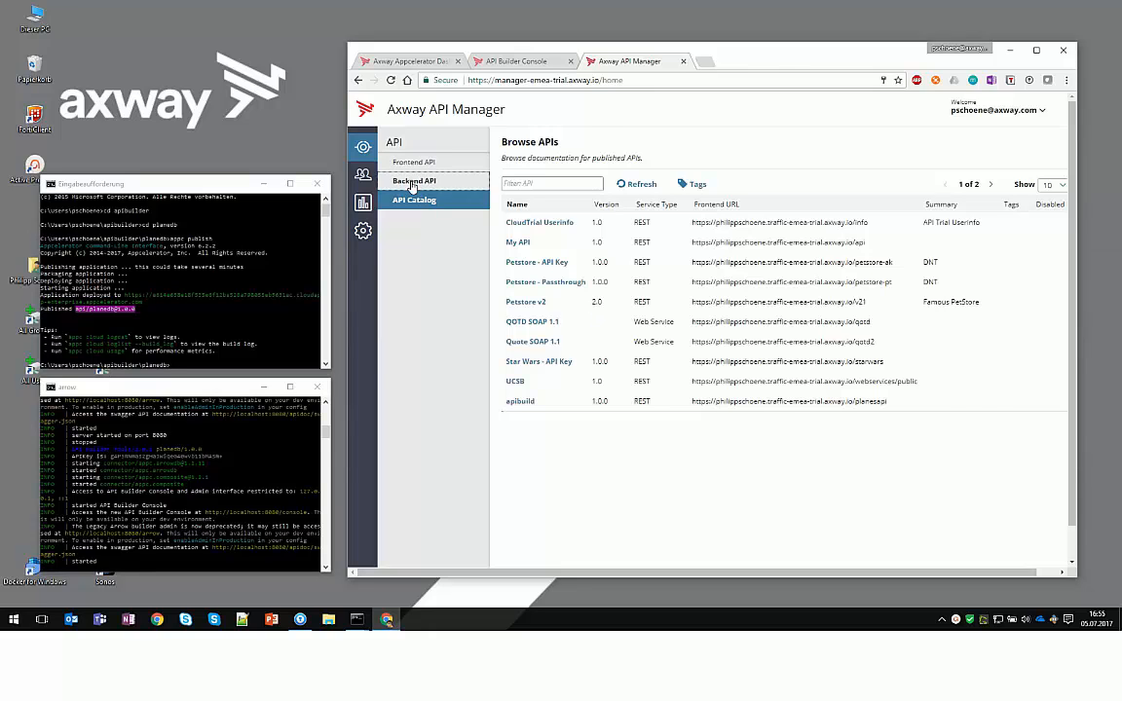
click(415, 181)
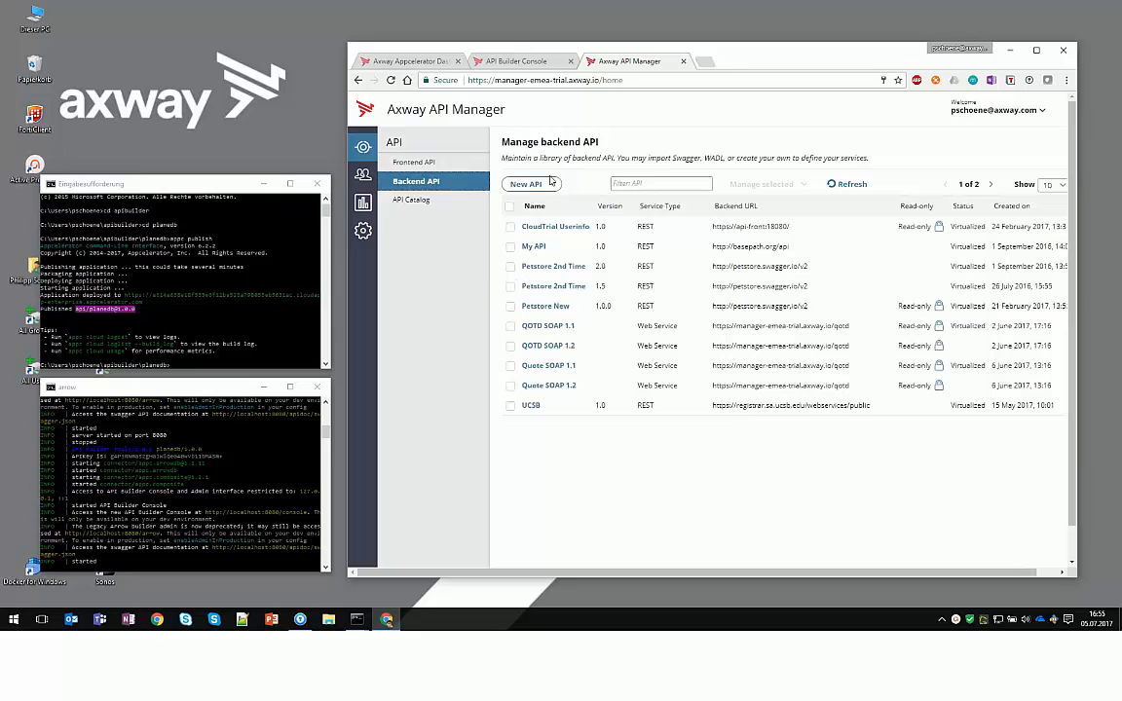
Start an import from API Builder and log in with the API Builder username and password.
click(526, 183)
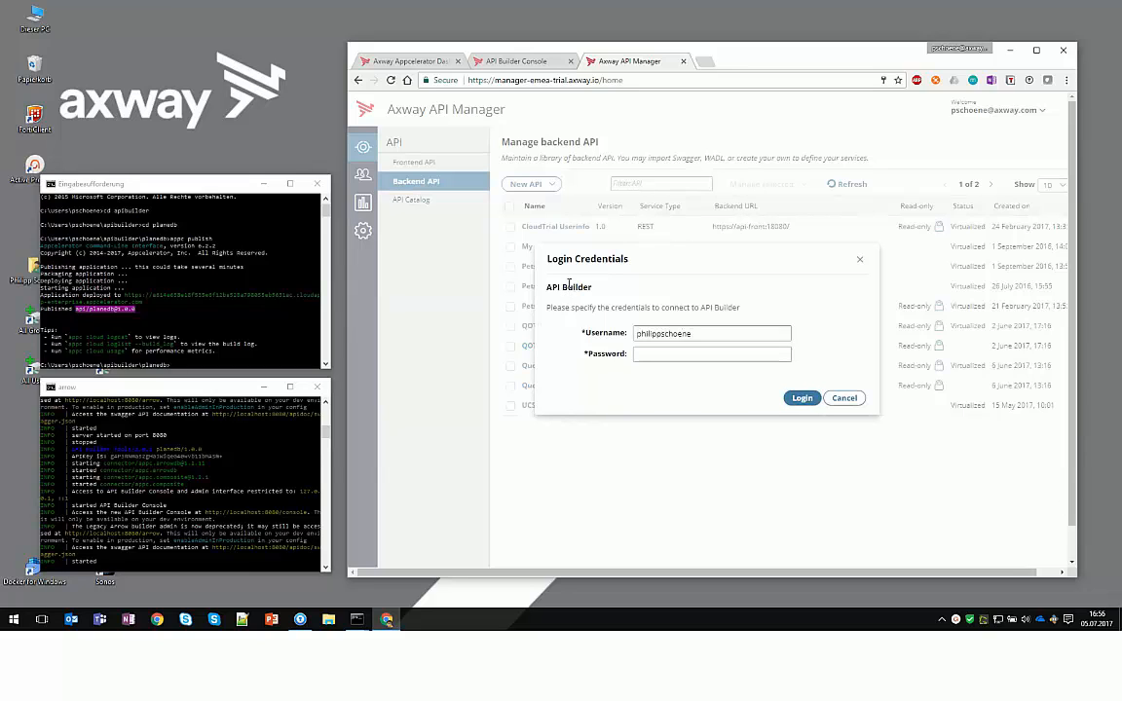
text(@out)
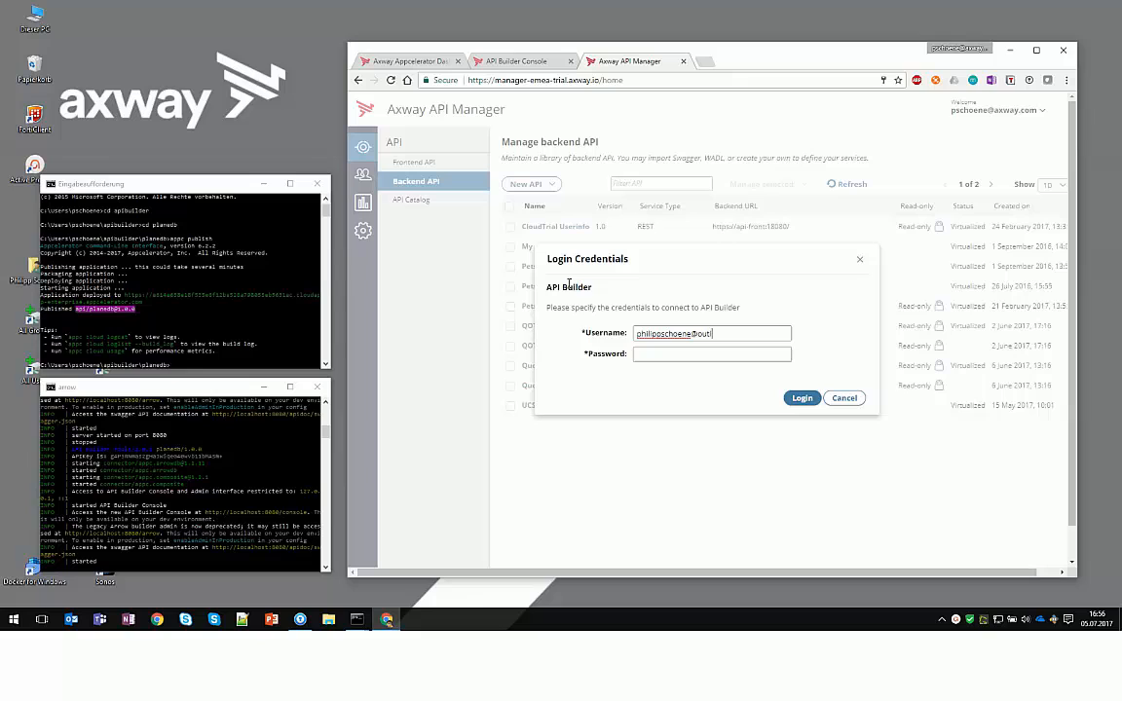
text(look.com)
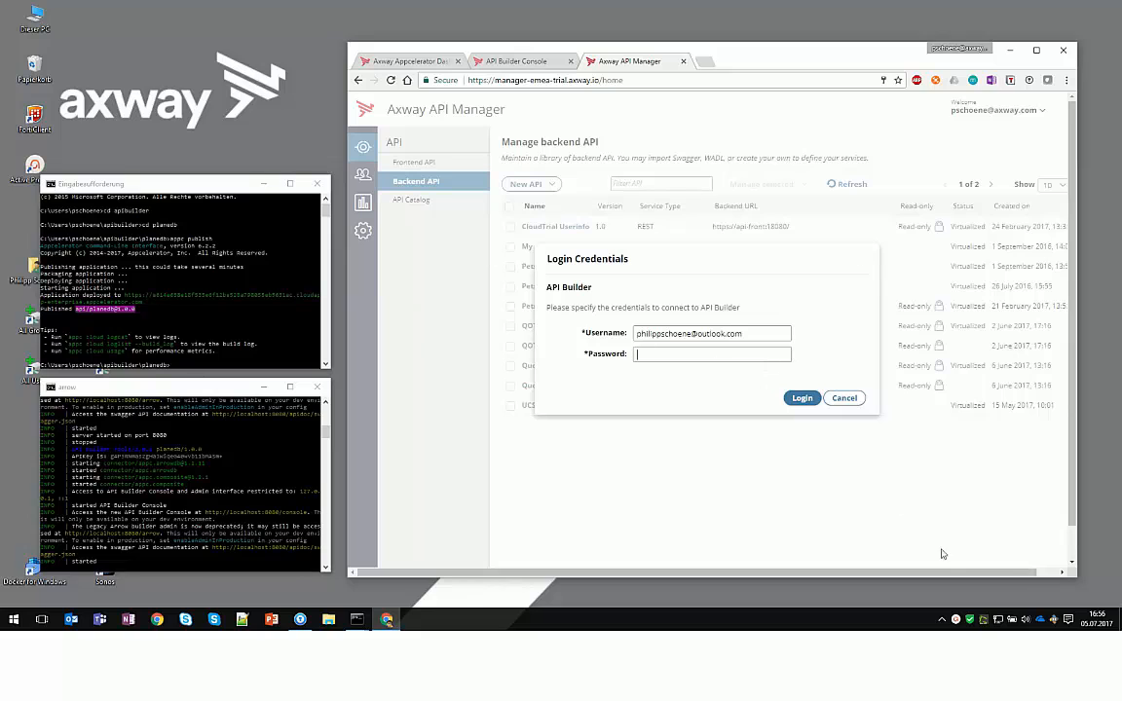
mouse_move(943, 619)
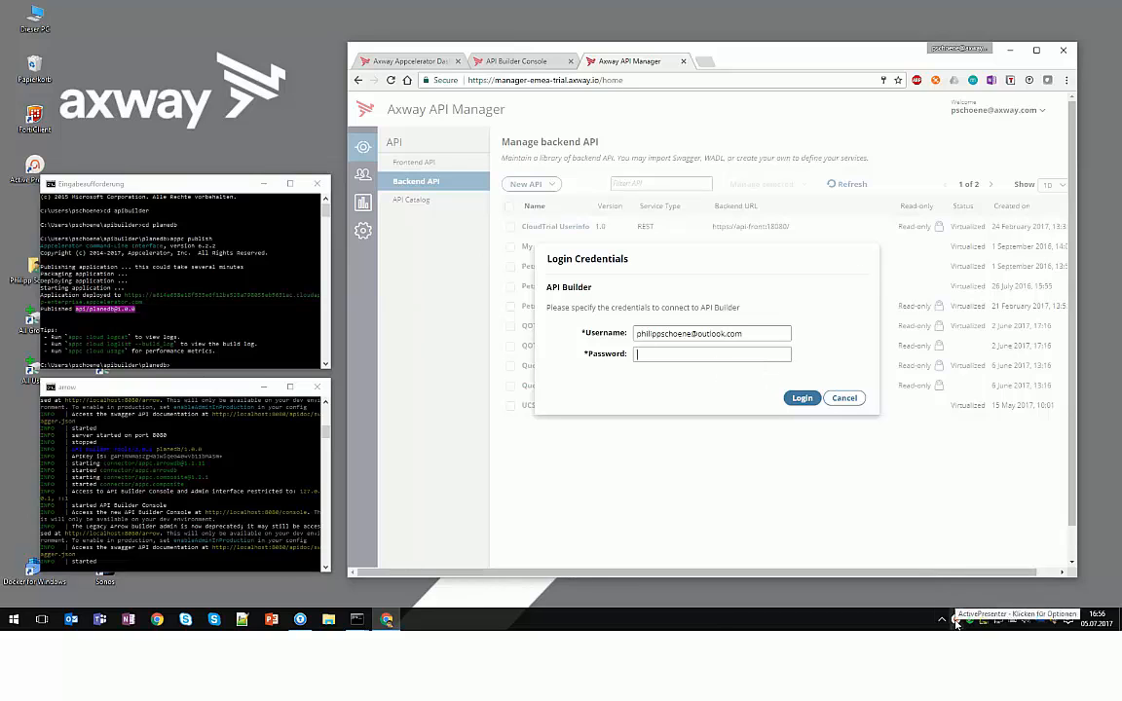
text(password)
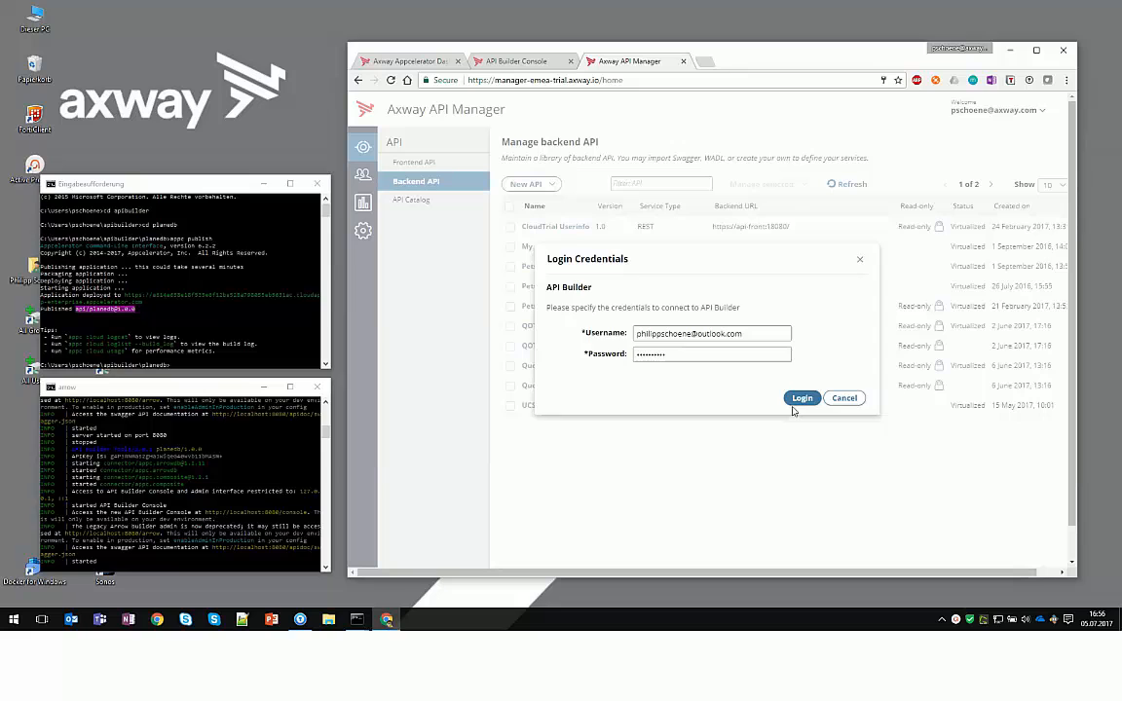
click(802, 397)
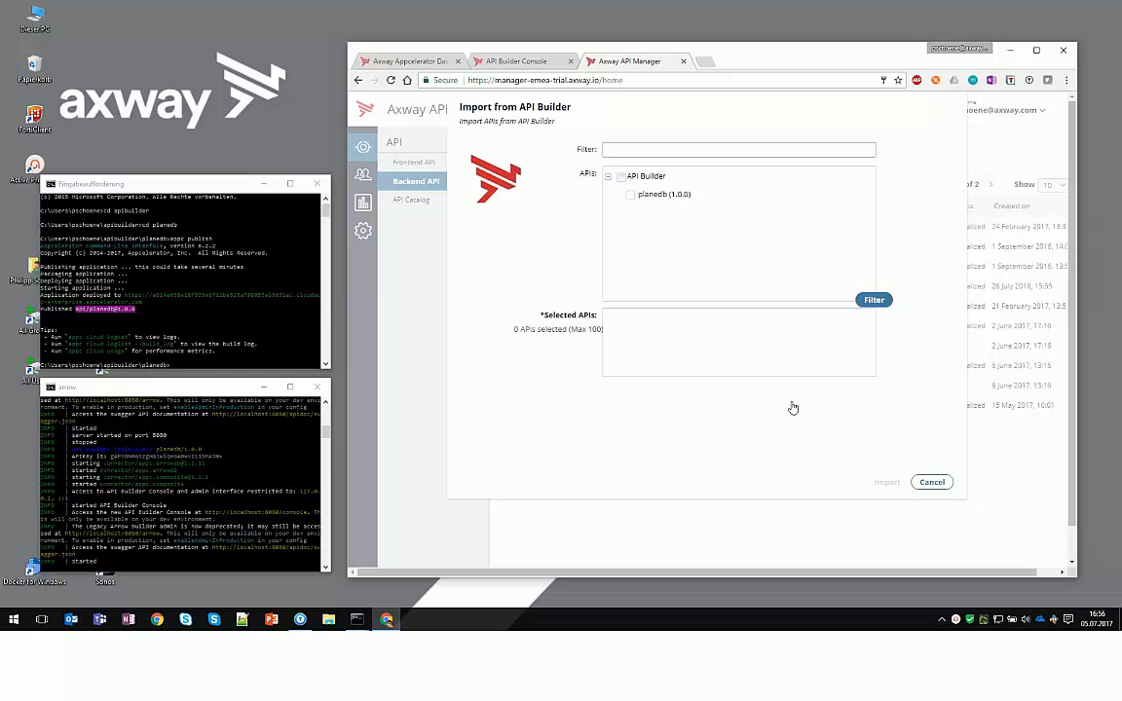
Import planedb (1.0.0) as a backend API and dismiss the success message.
click(631, 194)
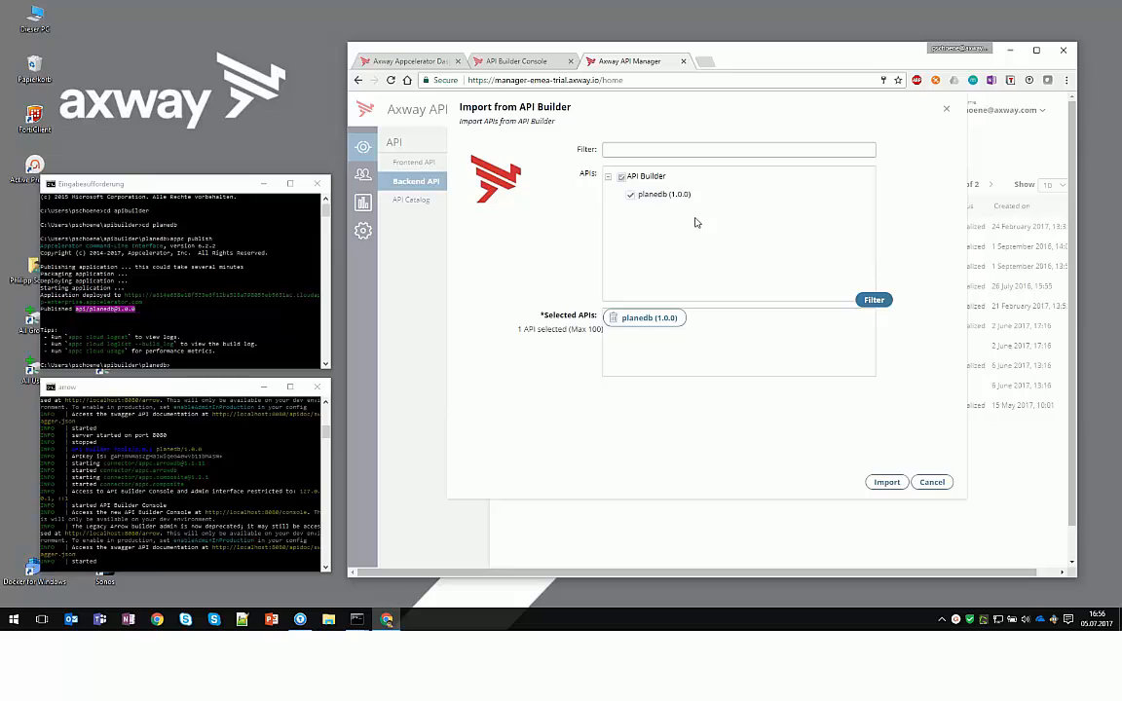
mouse_move(822, 401)
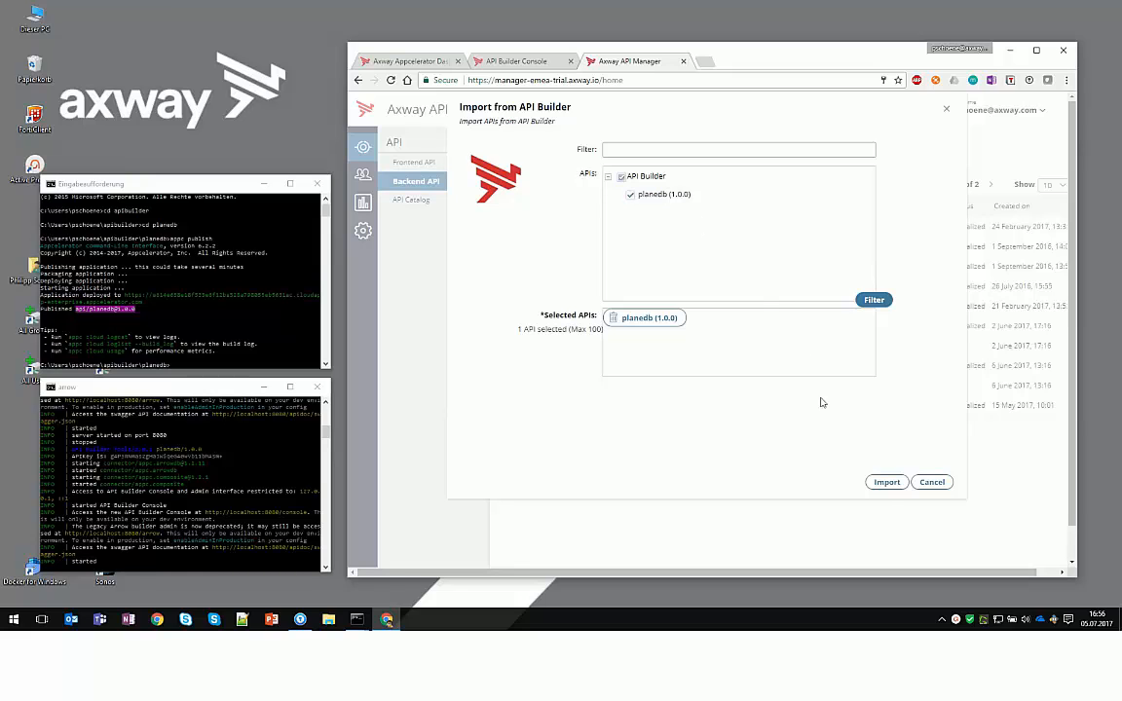
click(884, 483)
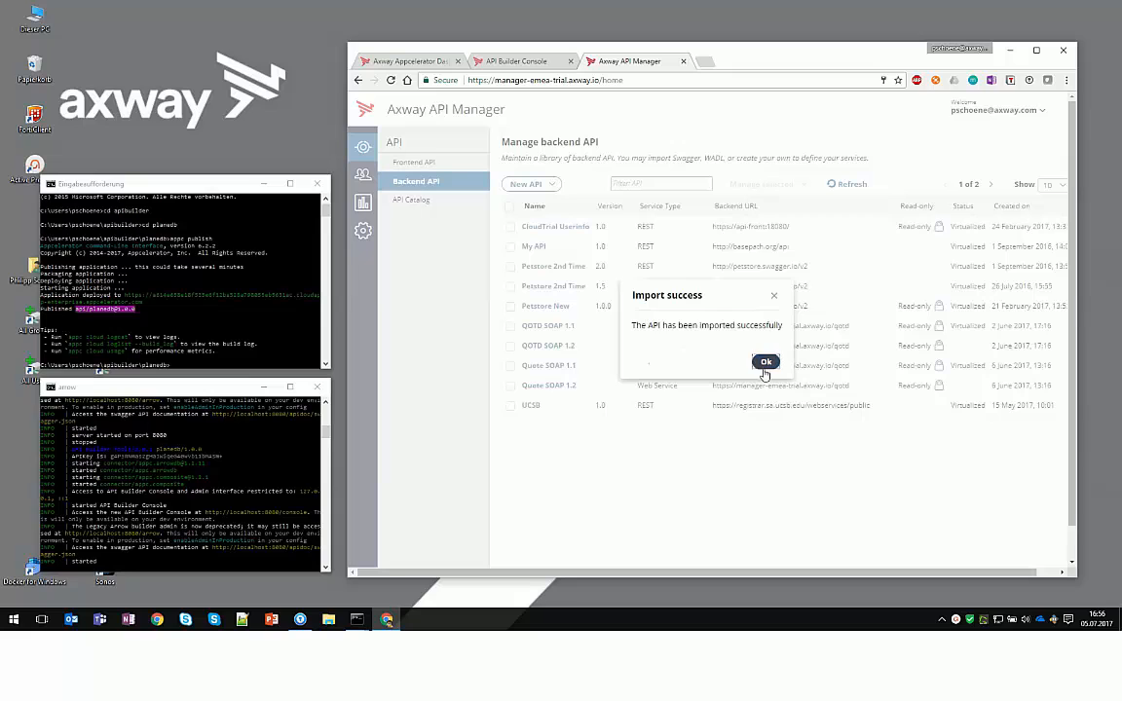
click(767, 360)
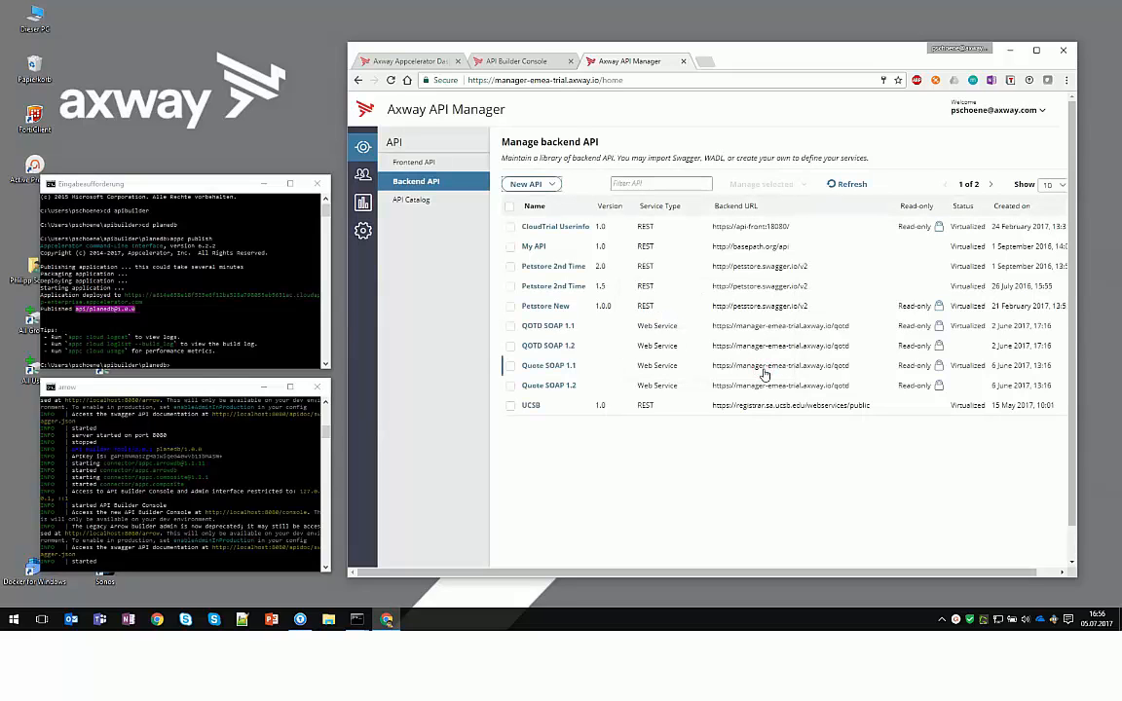
Filter backends by 'plane', review planedb's details and API methods, then show Frontend APIs.
click(660, 183)
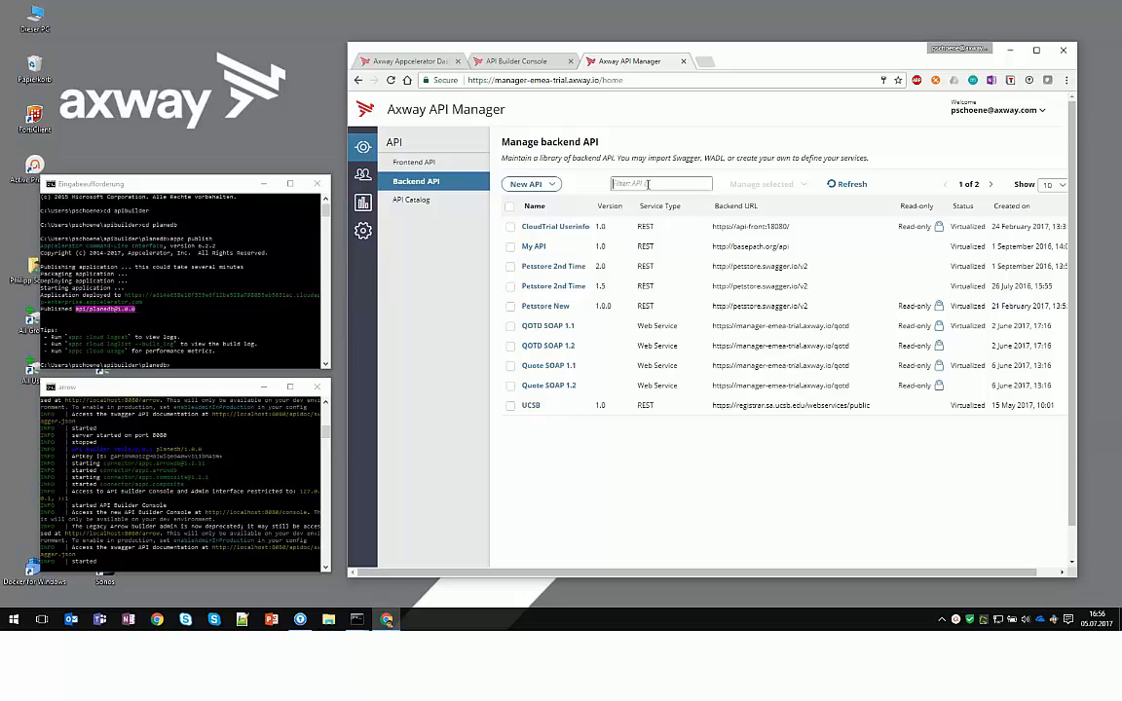
text(plane)
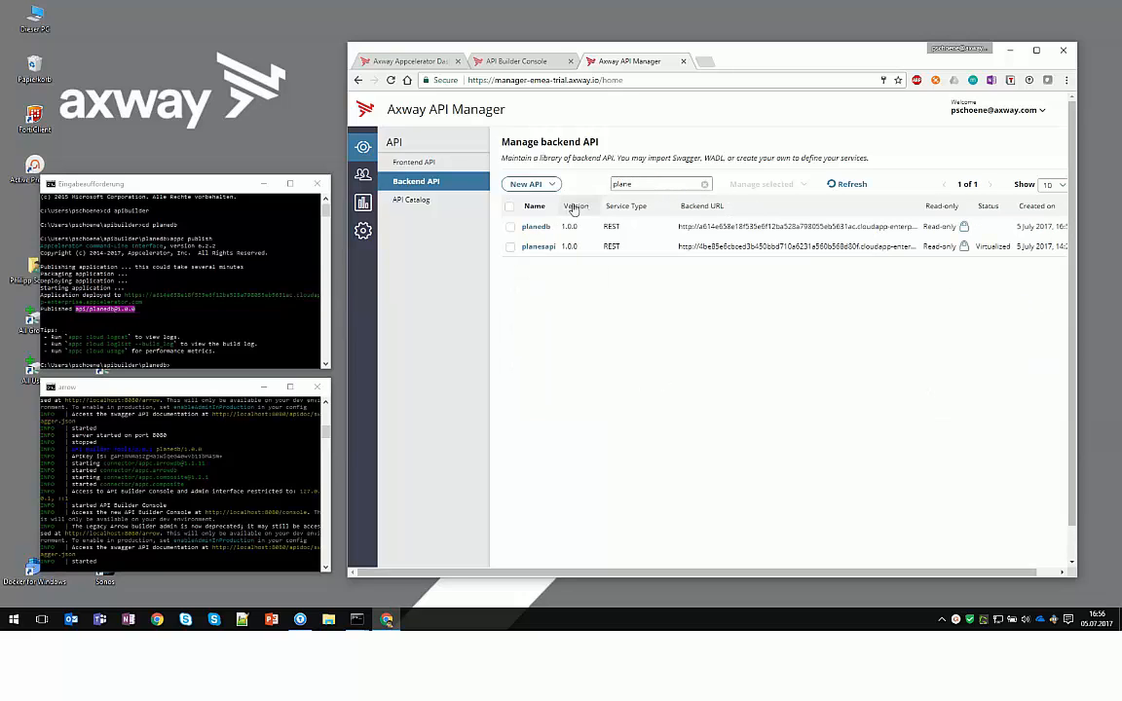
click(535, 226)
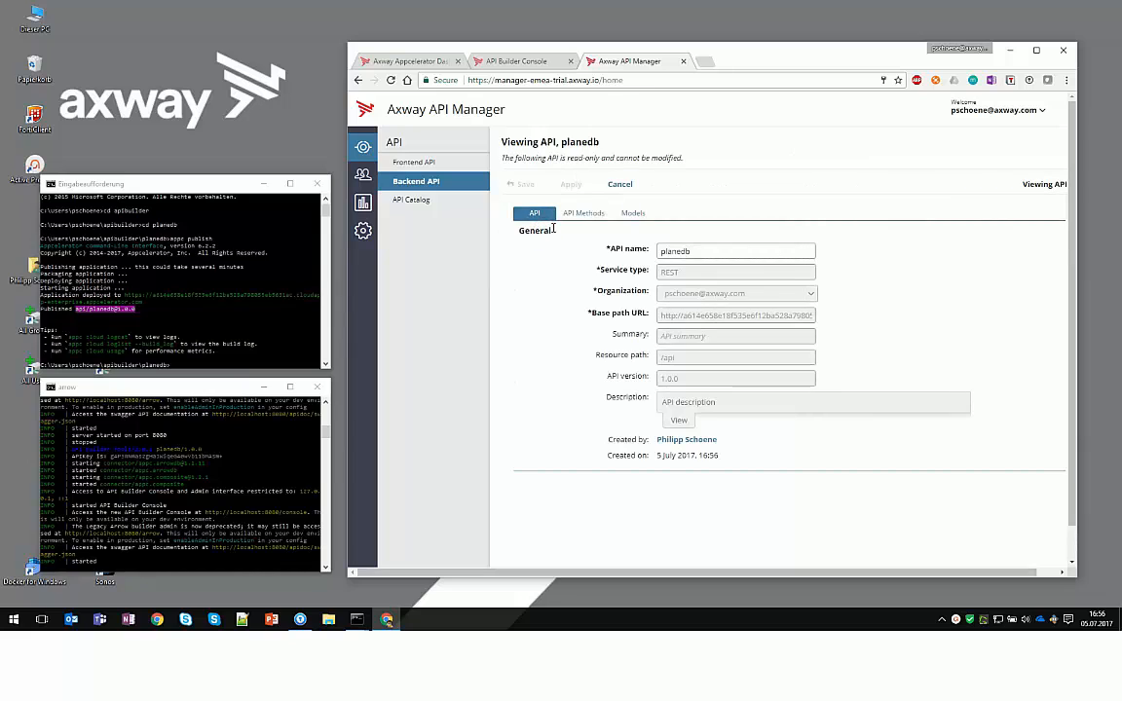
mouse_move(736, 310)
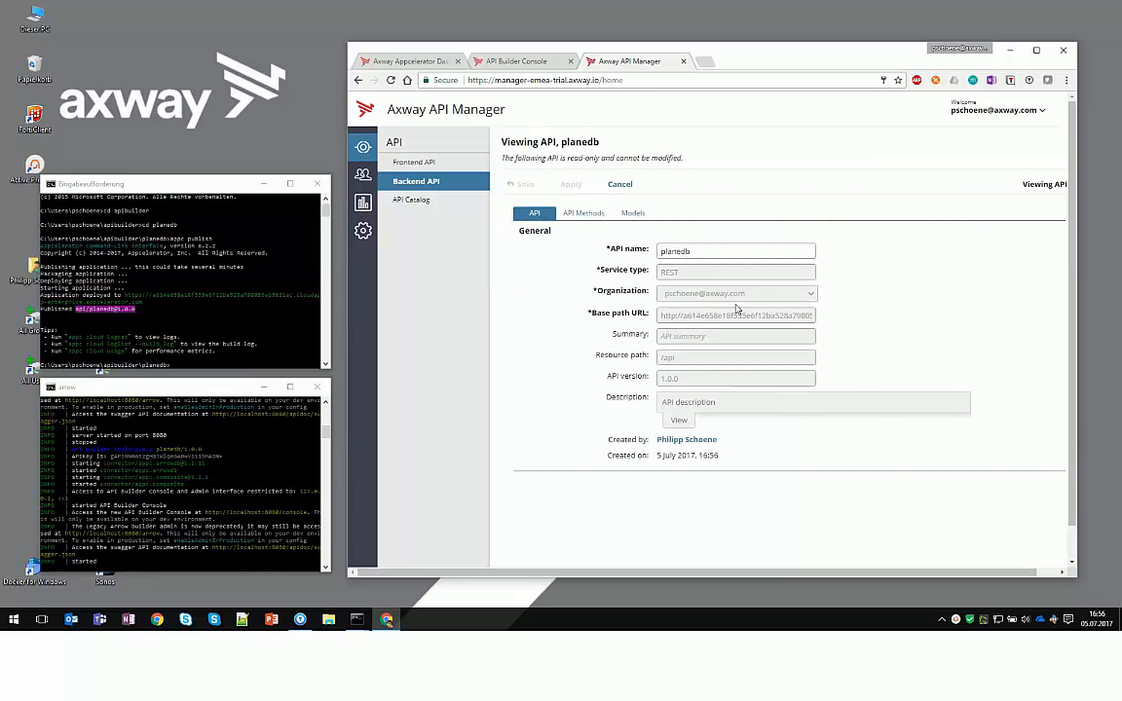
click(585, 212)
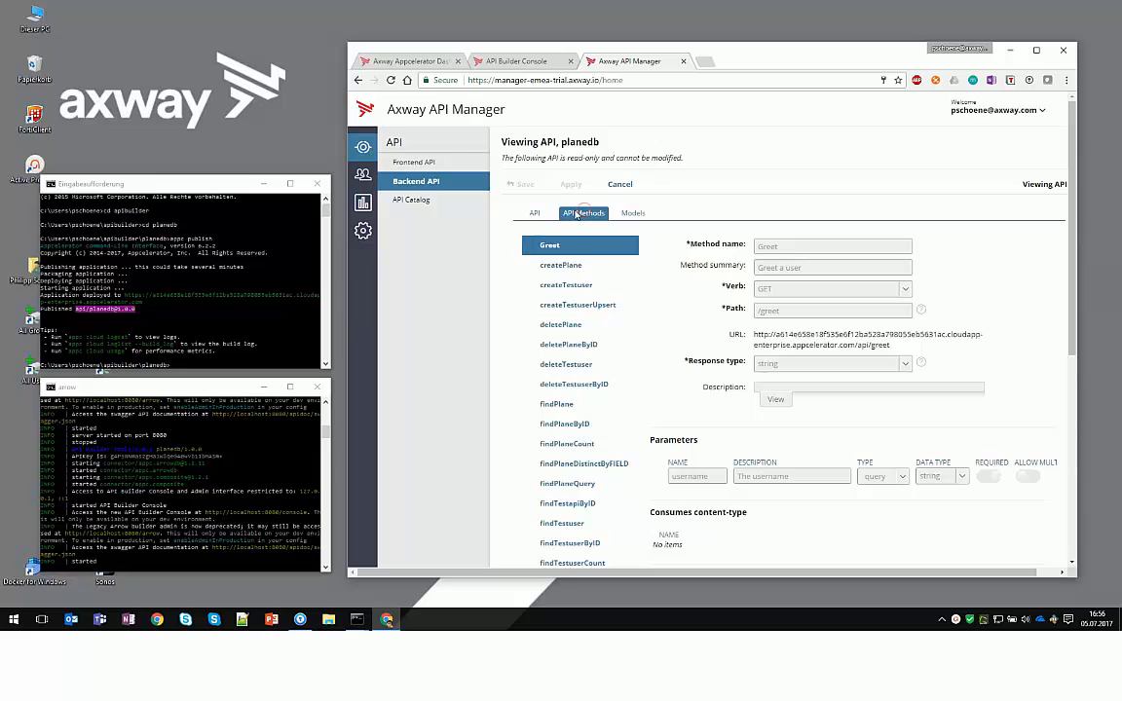
mouse_move(574, 283)
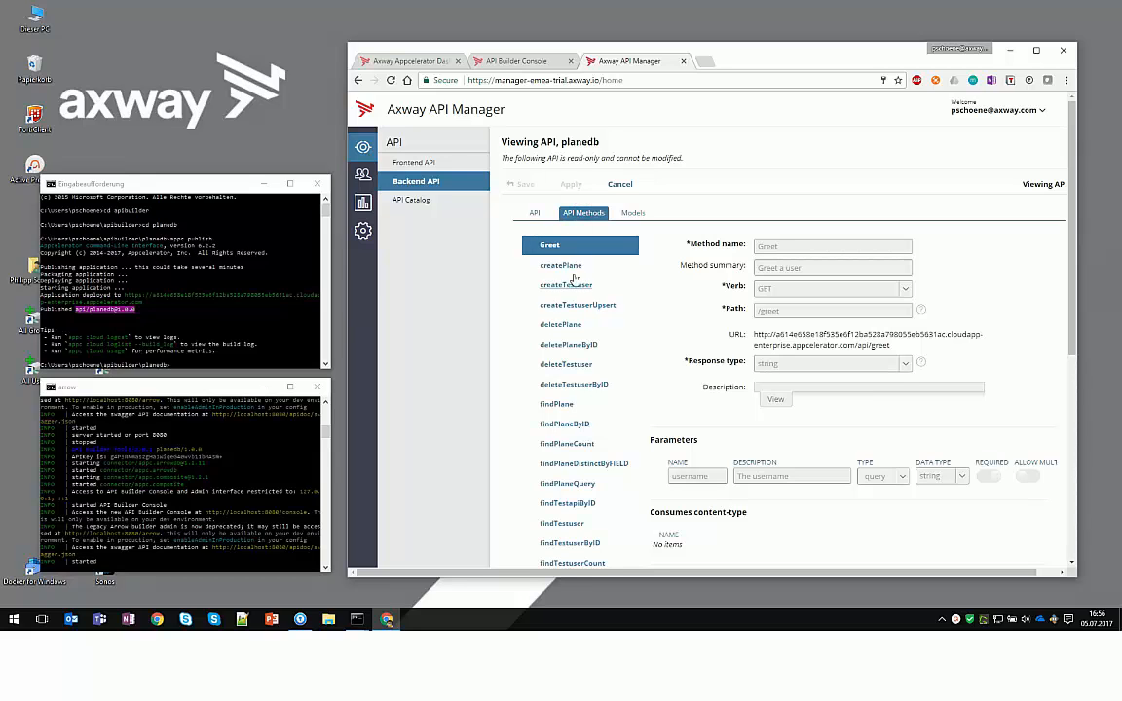
click(413, 162)
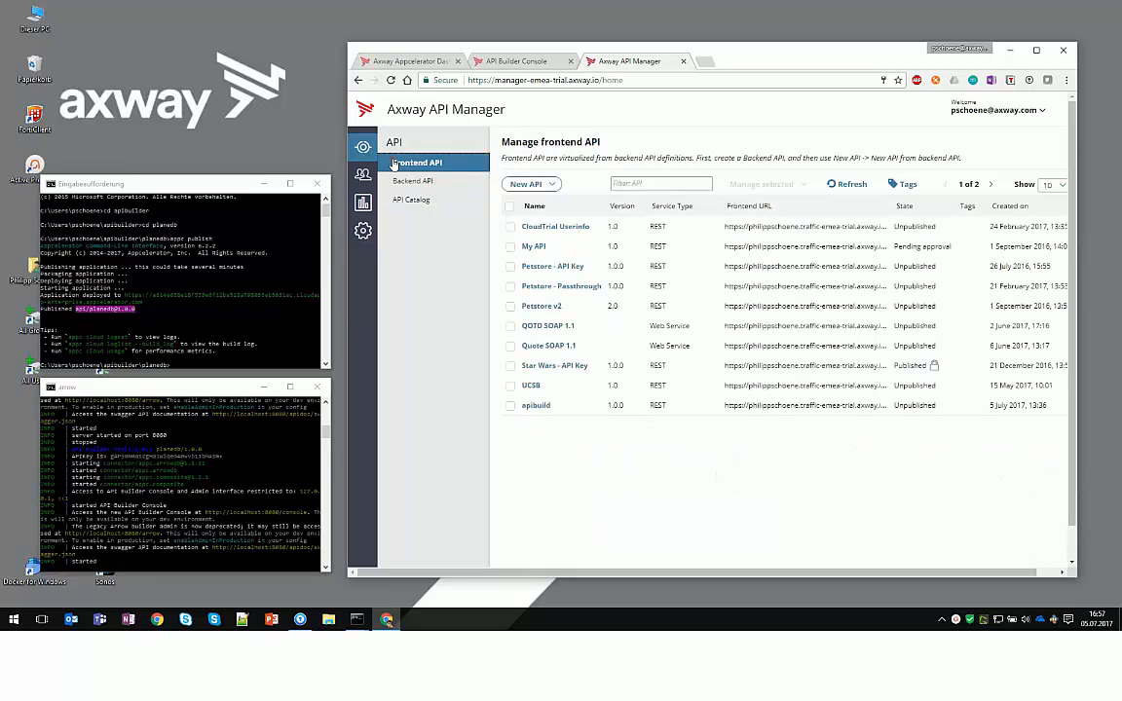
Create a new frontend API from the planedb 1.0.0 backend API.
click(526, 183)
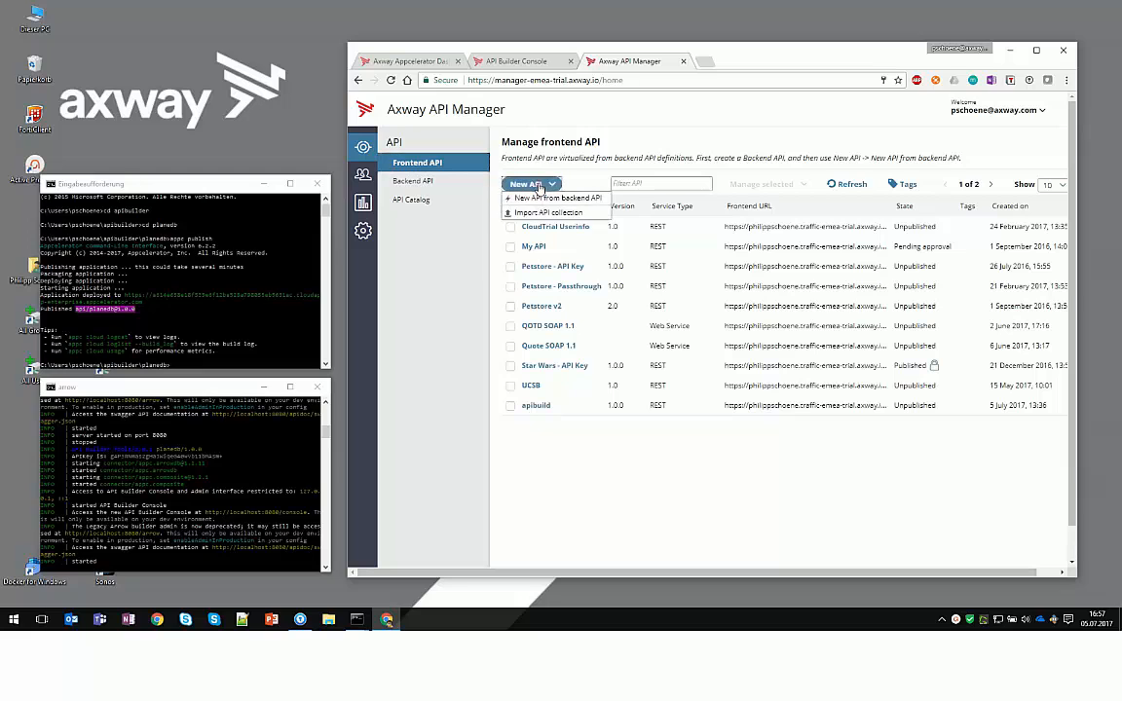
click(557, 199)
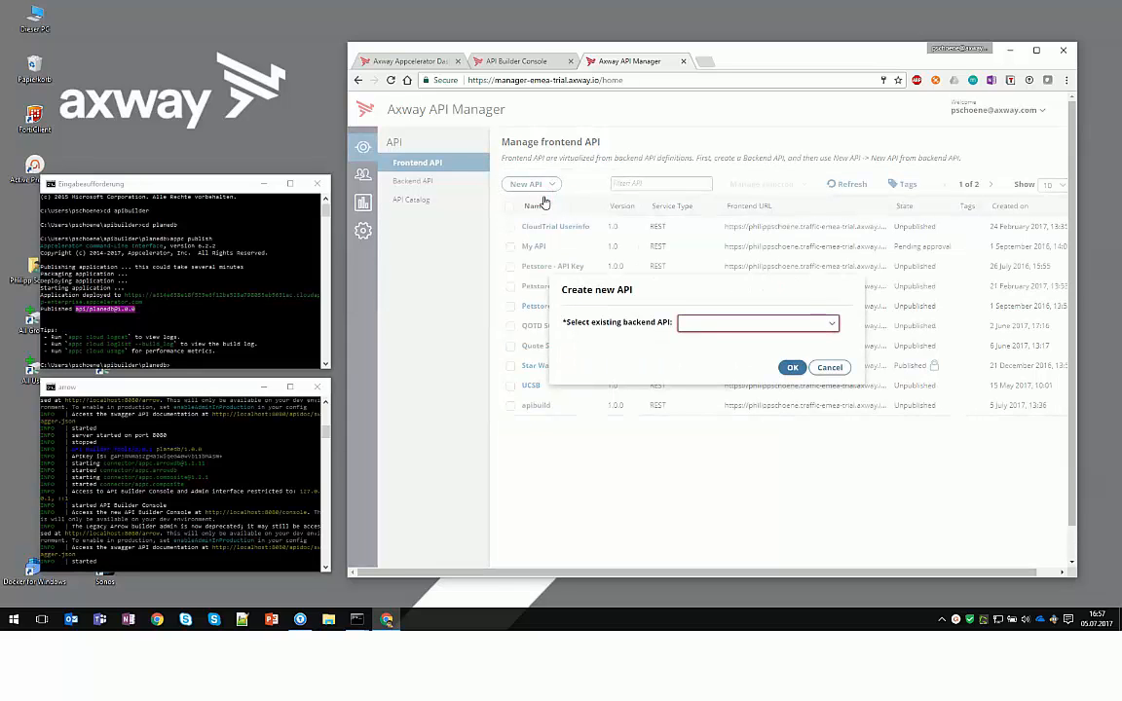
click(758, 323)
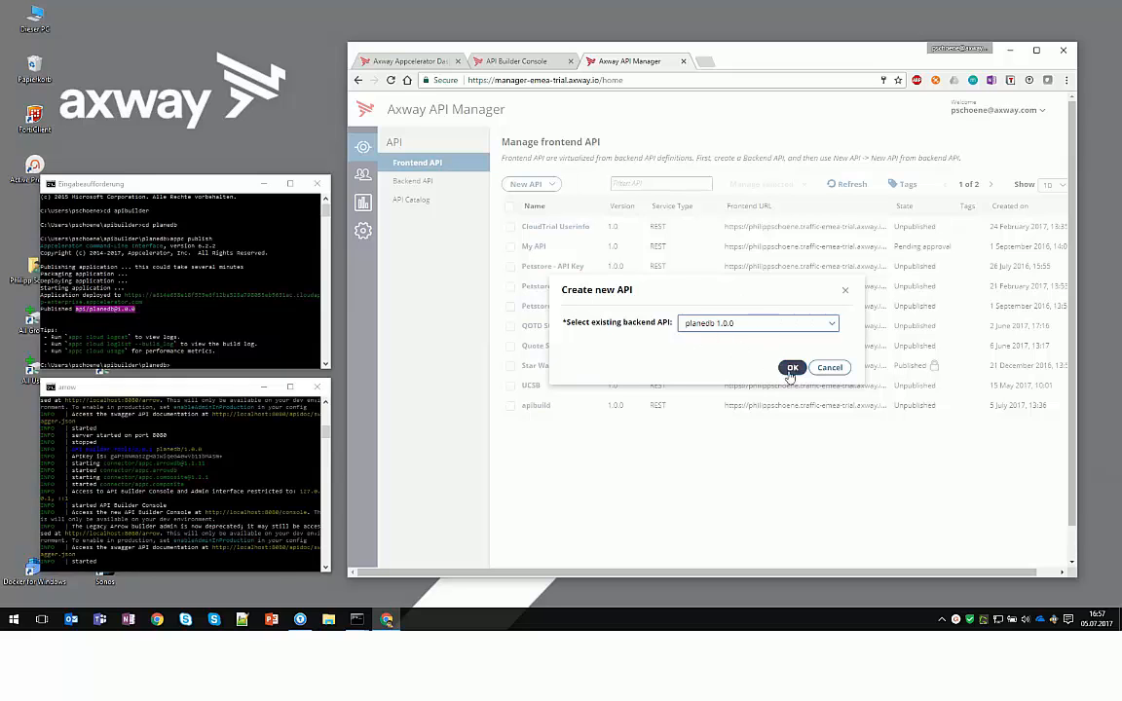
click(793, 366)
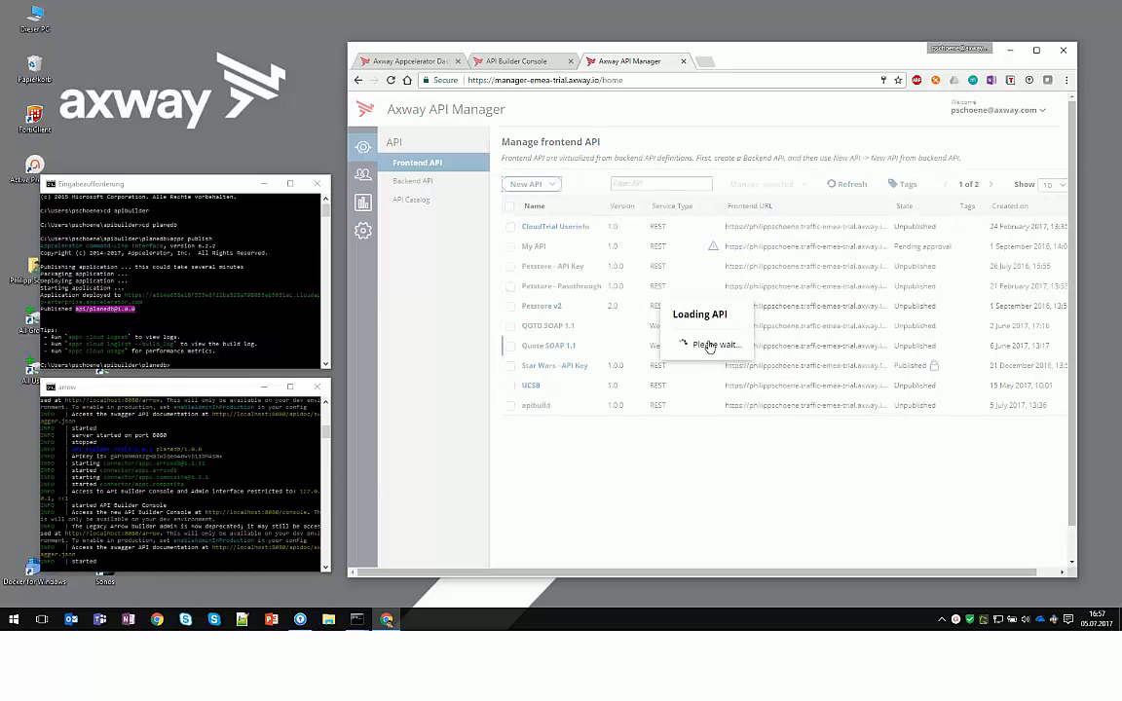